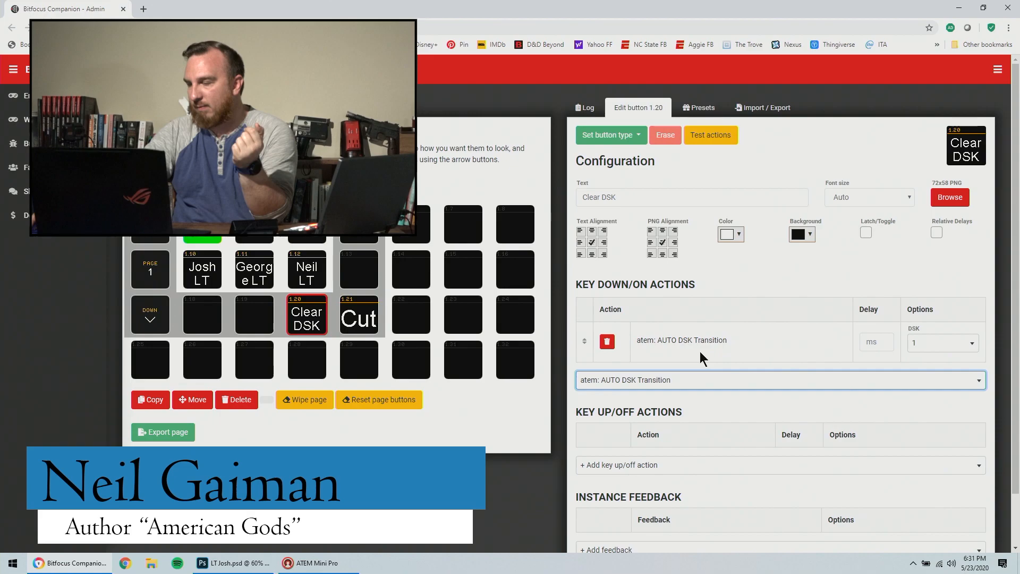
# - Open the Cut button (1.21) to show its CUT and Set Downstream KEY OnAir actions
pyautogui.click(358, 319)
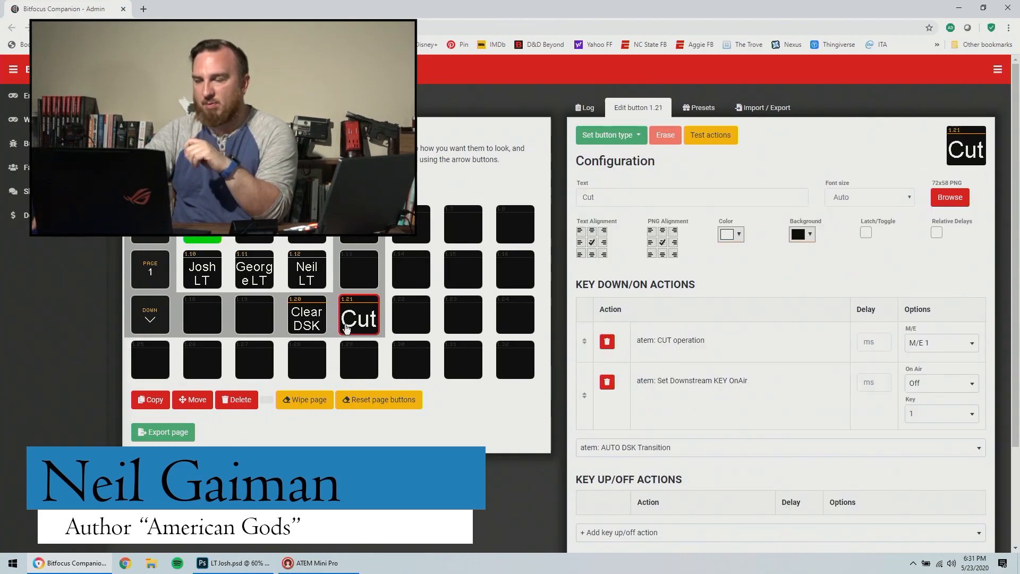